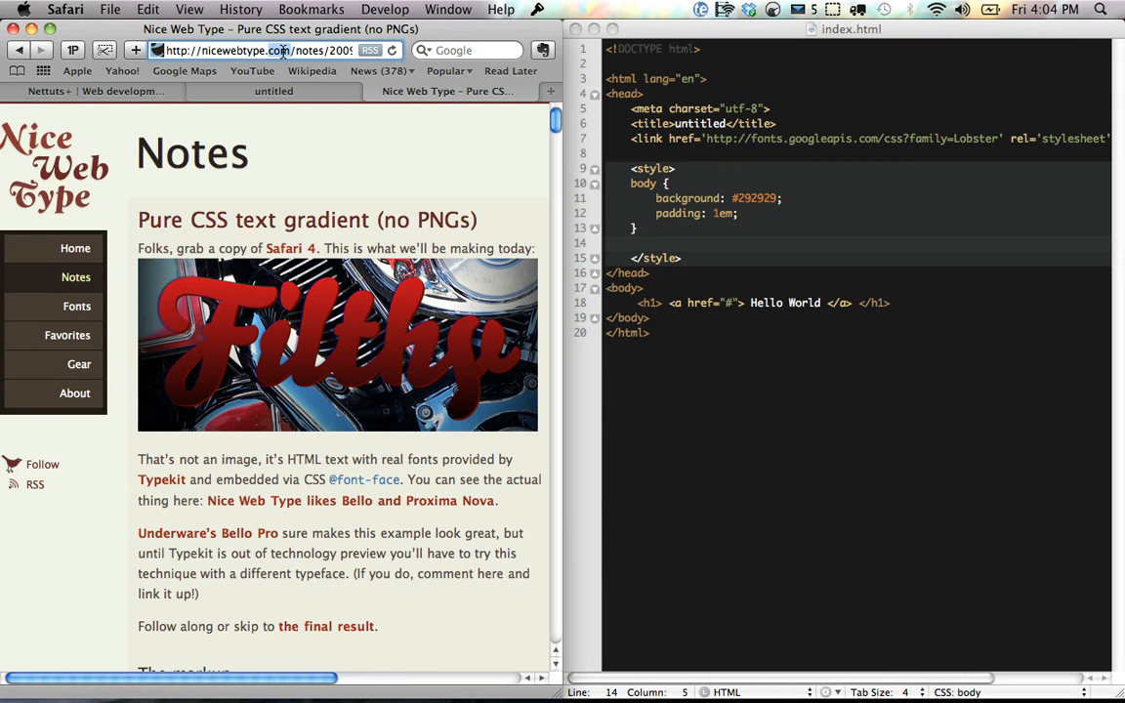
# - Switch Safari to the 'untitled' tab showing the local index.html Hello World page
pyautogui.click(273, 91)
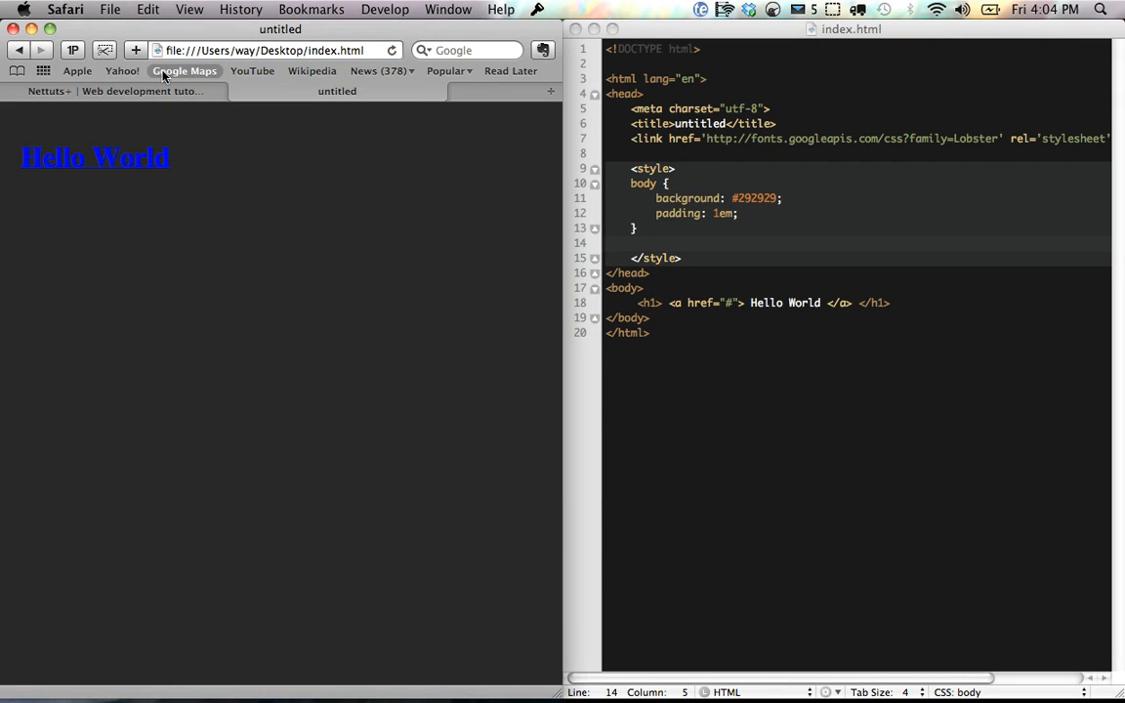
pyautogui.moveTo(181, 171)
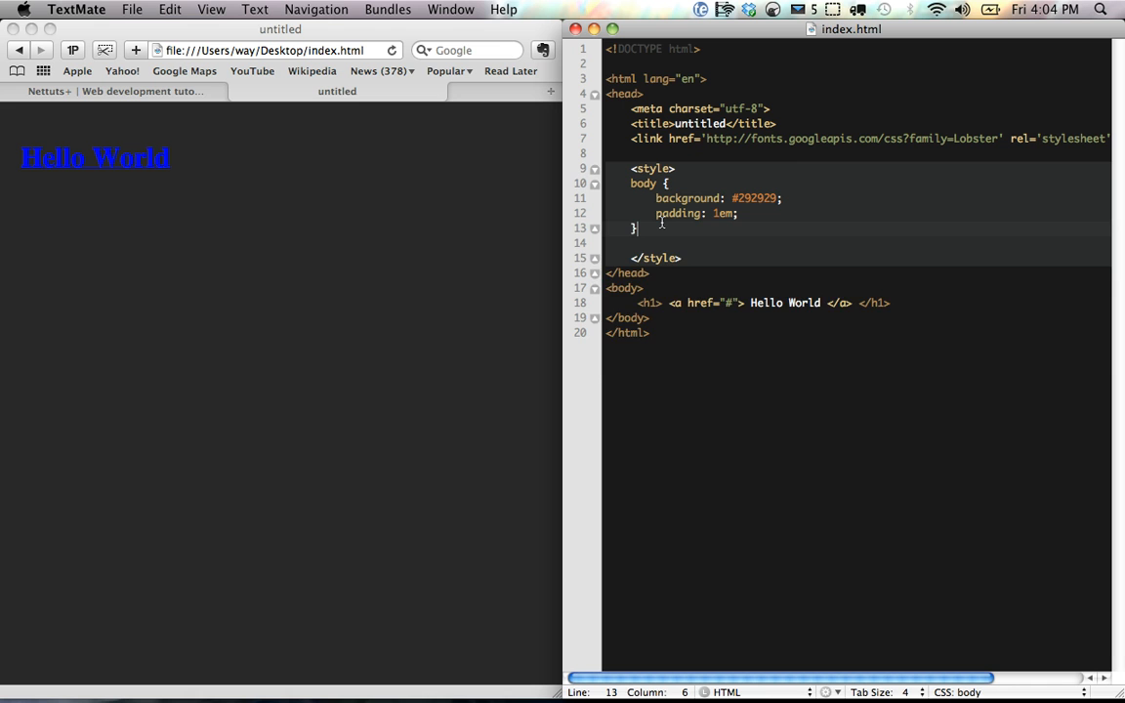
# - Add an h1 rule with position relative, font-size 70px and margin-top 0
pyautogui.write('h1 {')
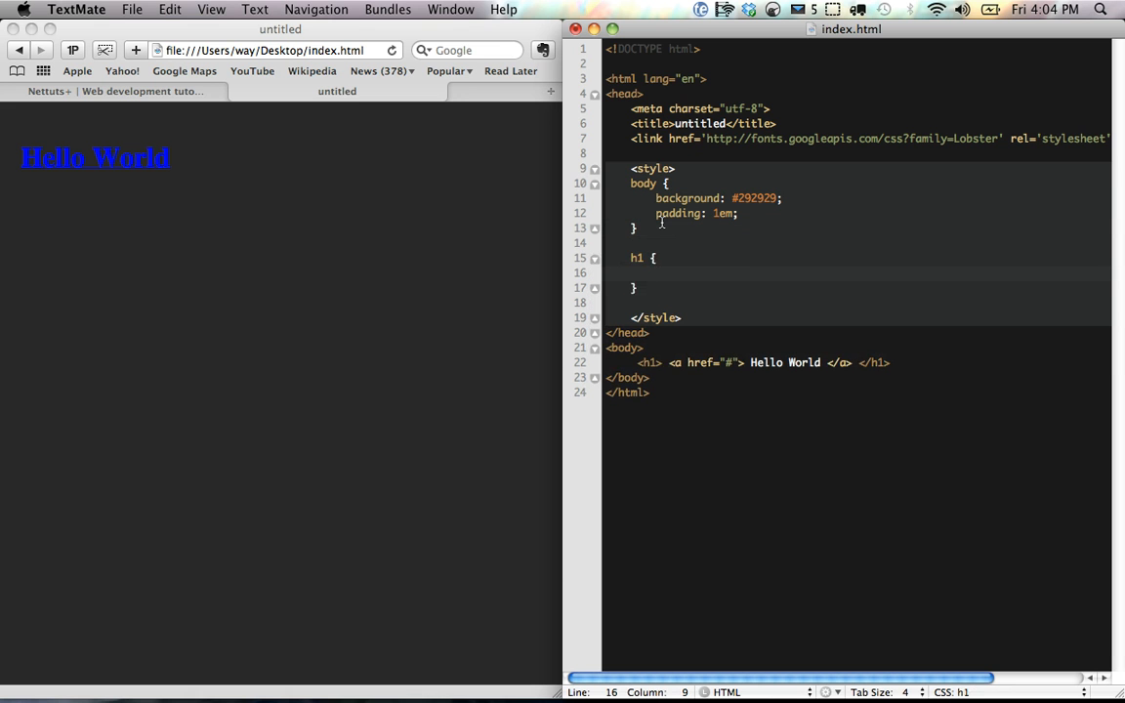
pyautogui.write('position: relative;')
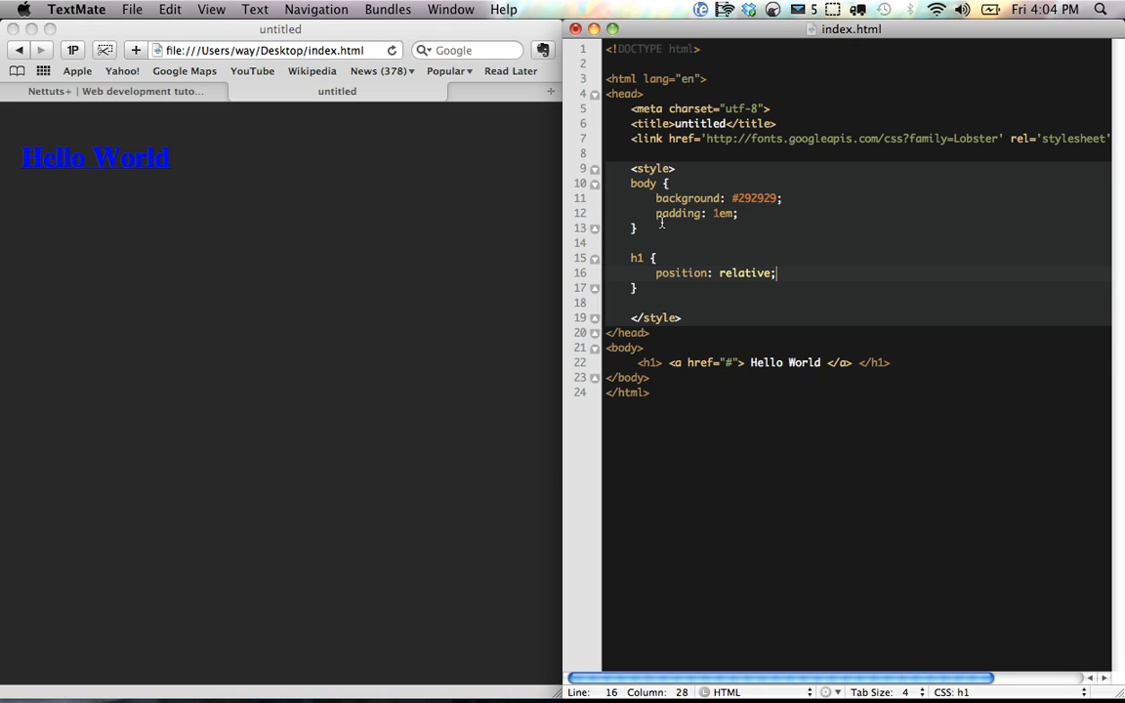
pyautogui.write('f-o')
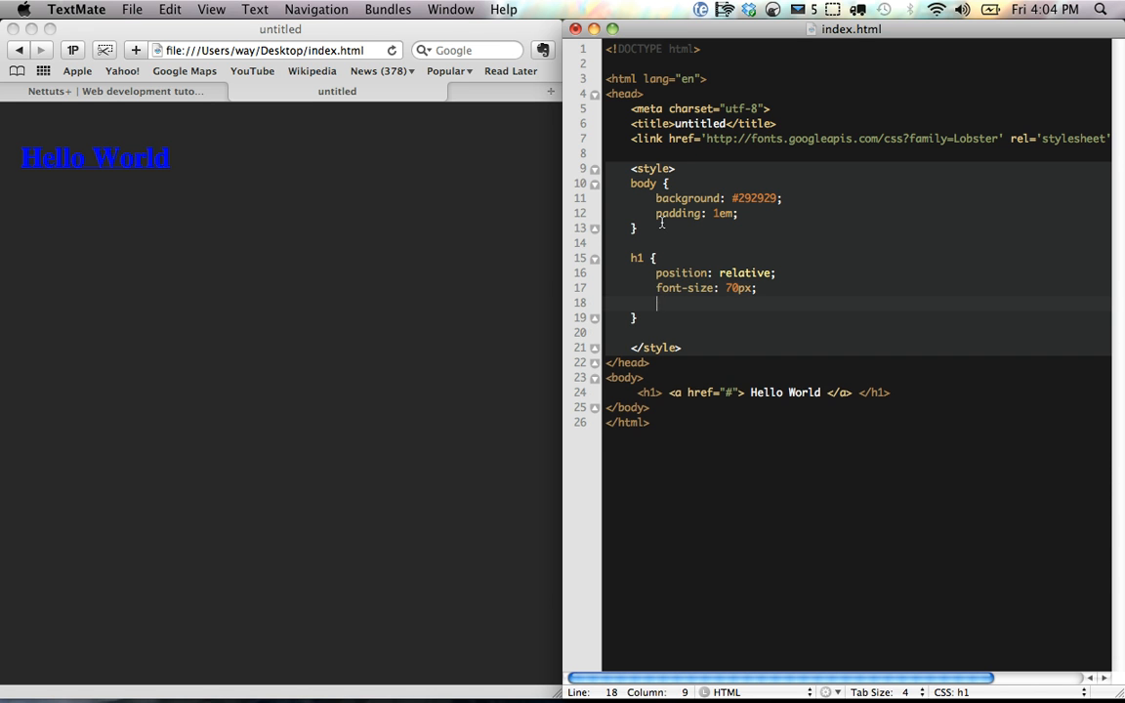
pyautogui.write('margin-top: 0;')
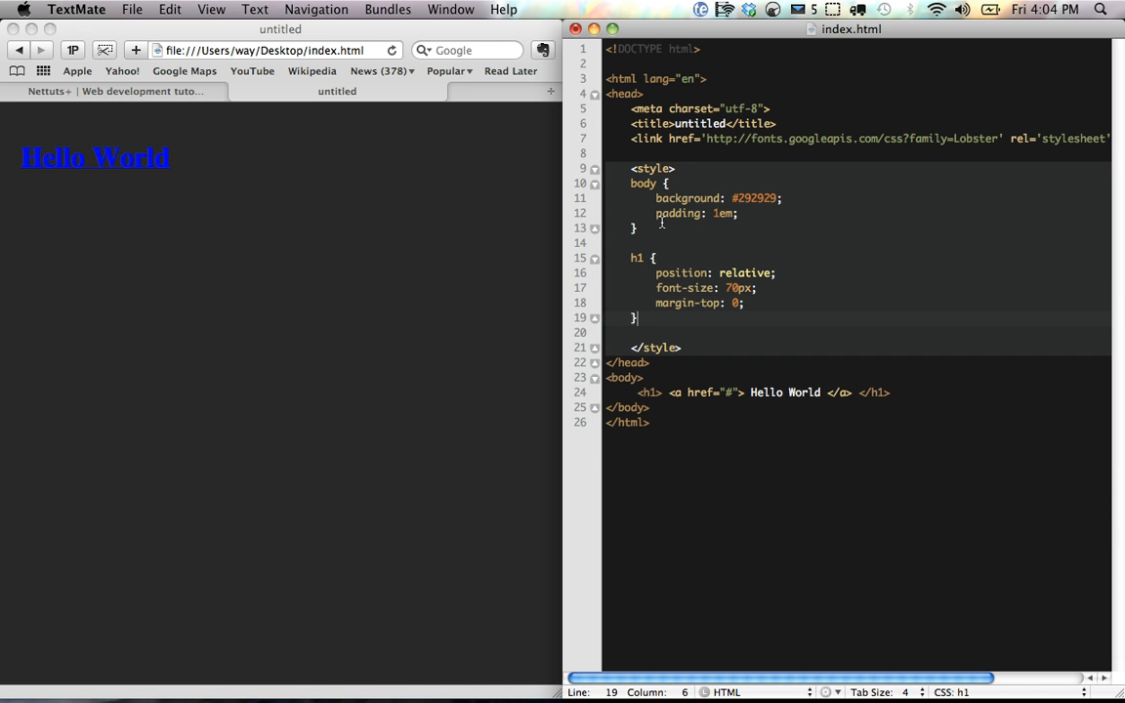
# - Add an h1 a rule removing the text-decoration underline with colour #666
pyautogui.write('h1 a {')
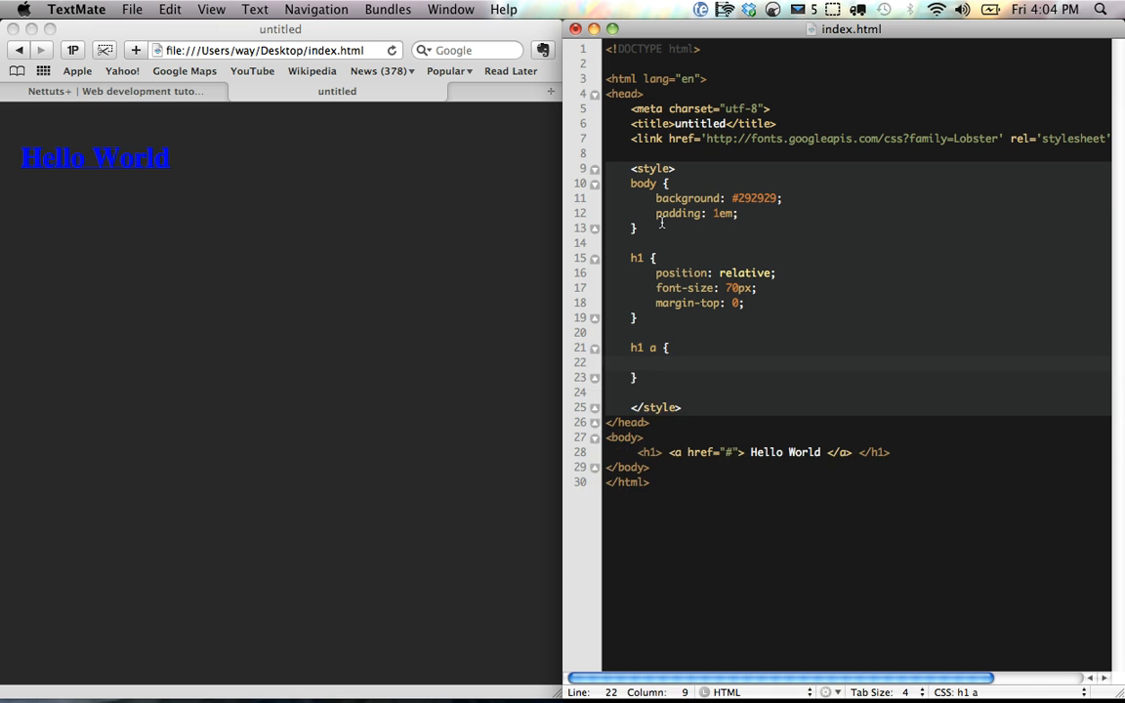
pyautogui.write('text-decoration: none;')
pyautogui.write('color: #666;')
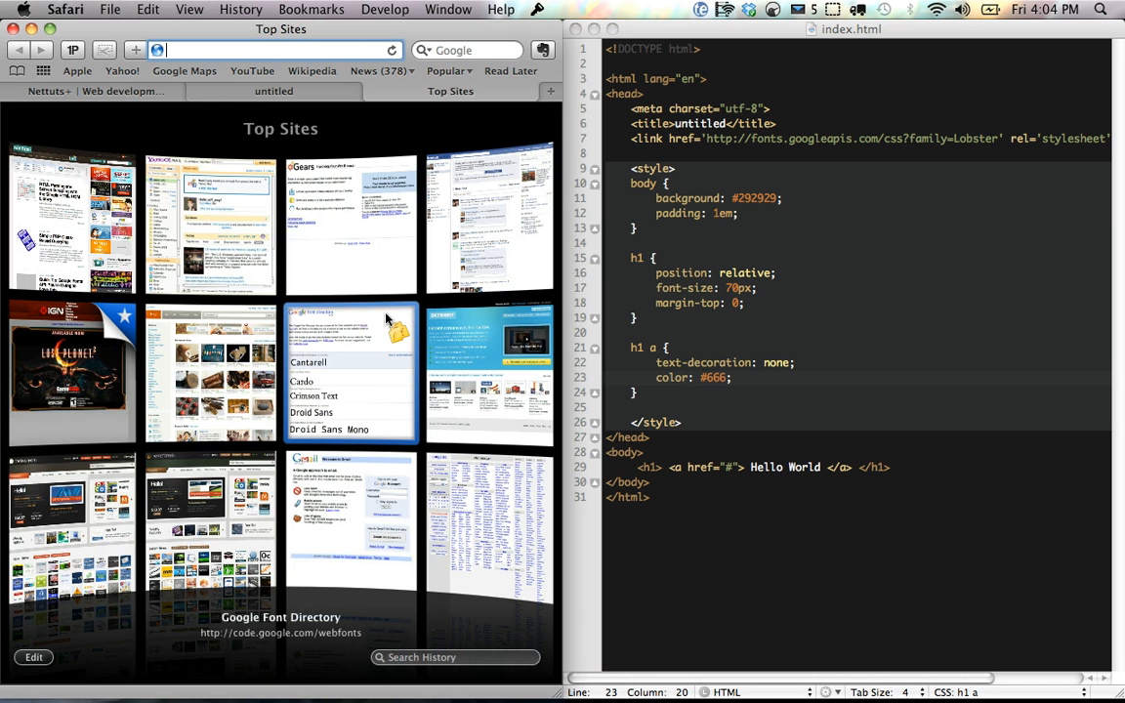
# - Go to code.google.com/webfonts and bring up the Lobster font's embed code page
pyautogui.write('code.google.com/webfonts')
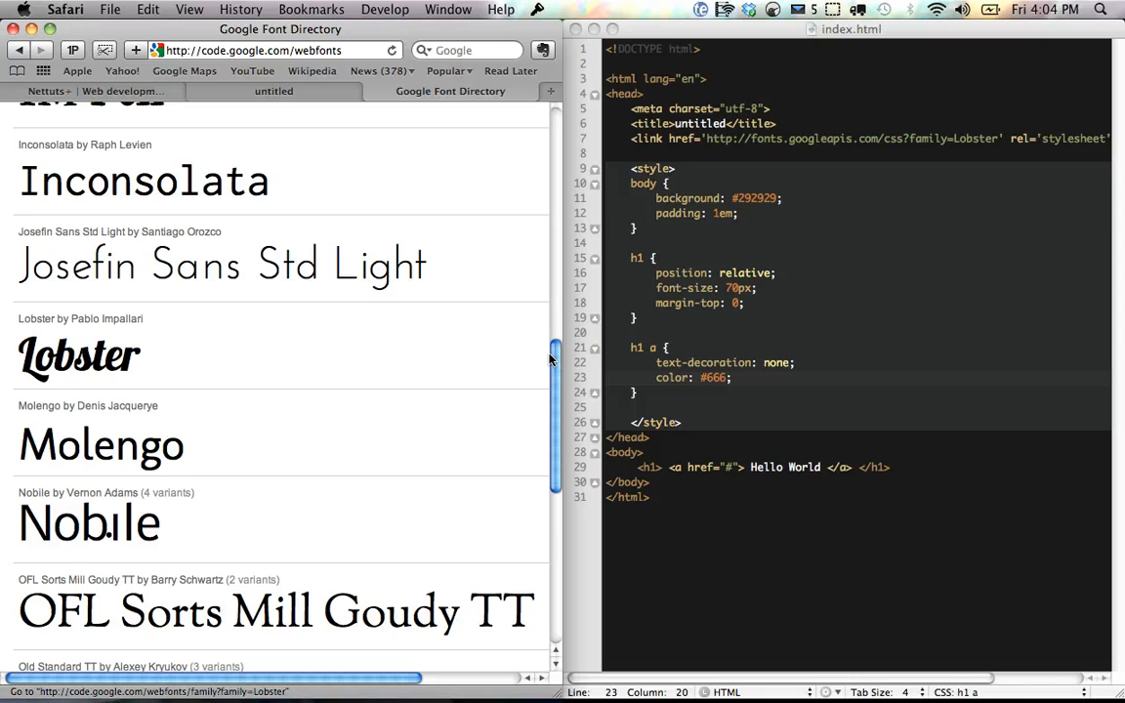
pyautogui.click(79, 355)
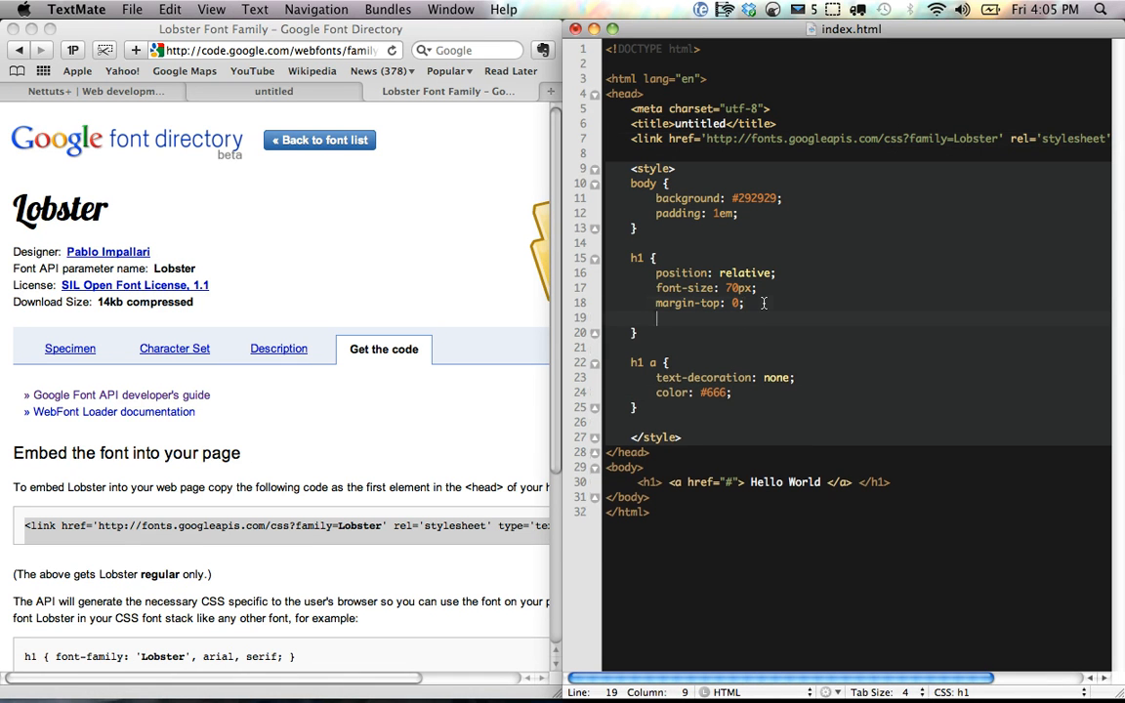
# - Set the h1 font-family to 'Lobster', helvetica, arial so the heading renders in Lobster
pyautogui.write("font-family: '';")
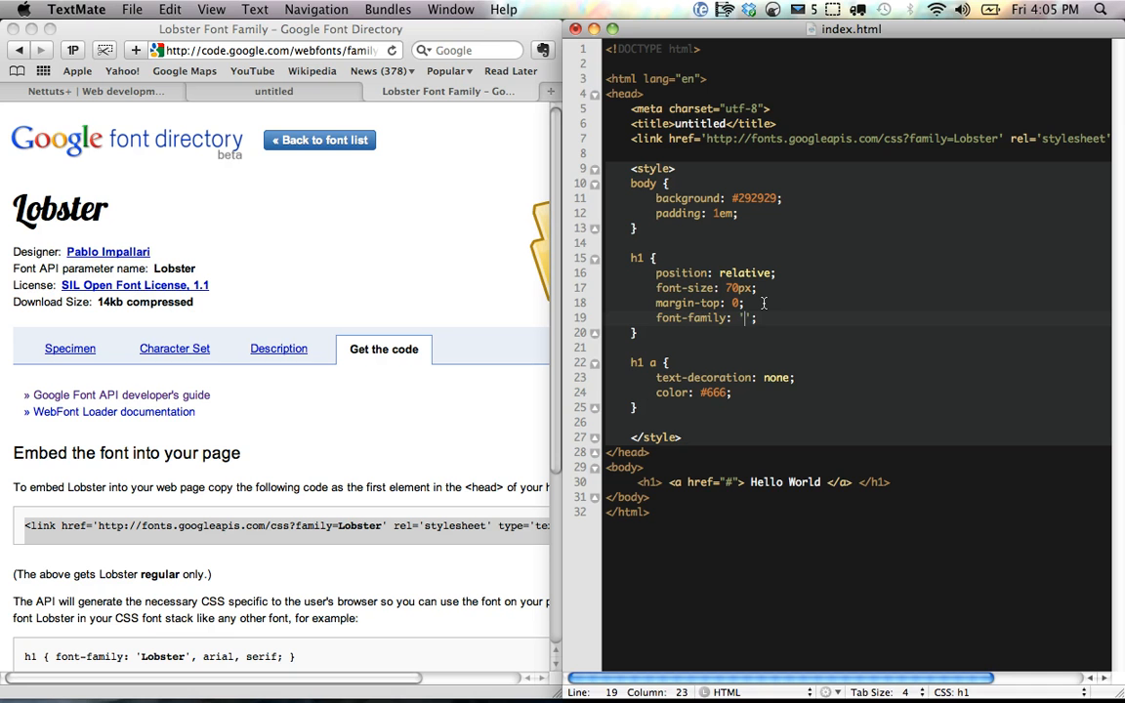
pyautogui.write("Lobster', helvetica, arial")
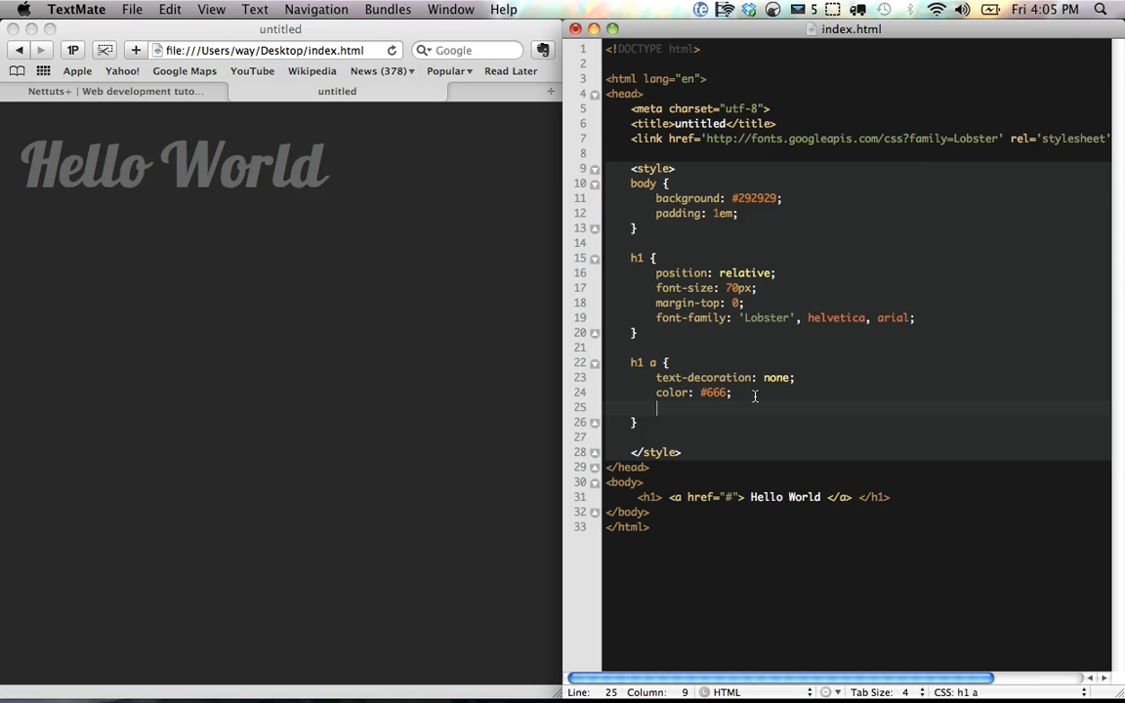
# - Add -webkit-mask-image: -webkit-gradient(linear, left top, left bottom, from(rgba(0,0,0,1)), to(rgba(0,0,0,0))) to h1 a
pyautogui.write('-webkit-mask-')
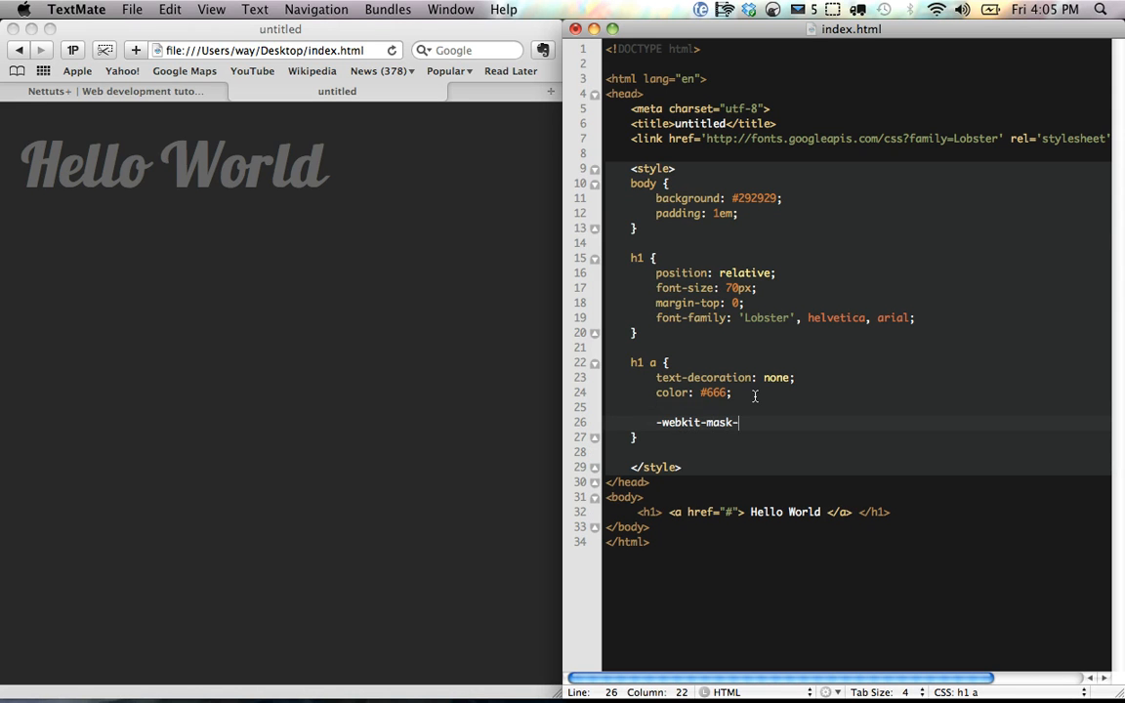
pyautogui.write('image')
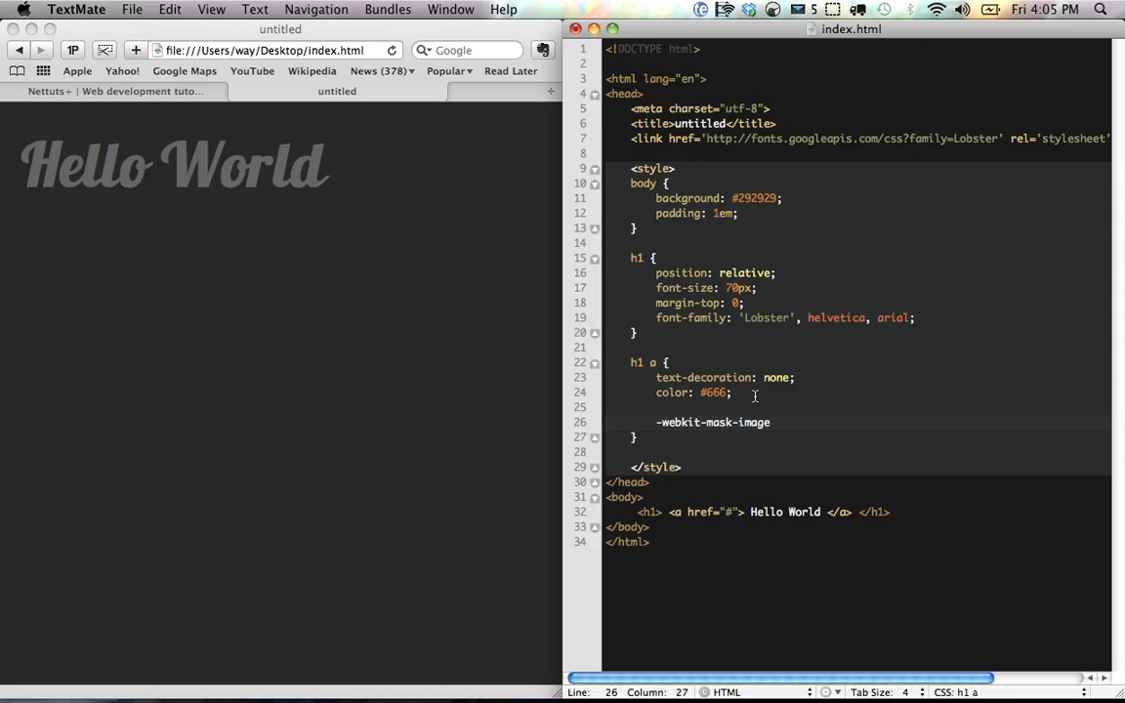
pyautogui.write(': -webkit-gradie;')
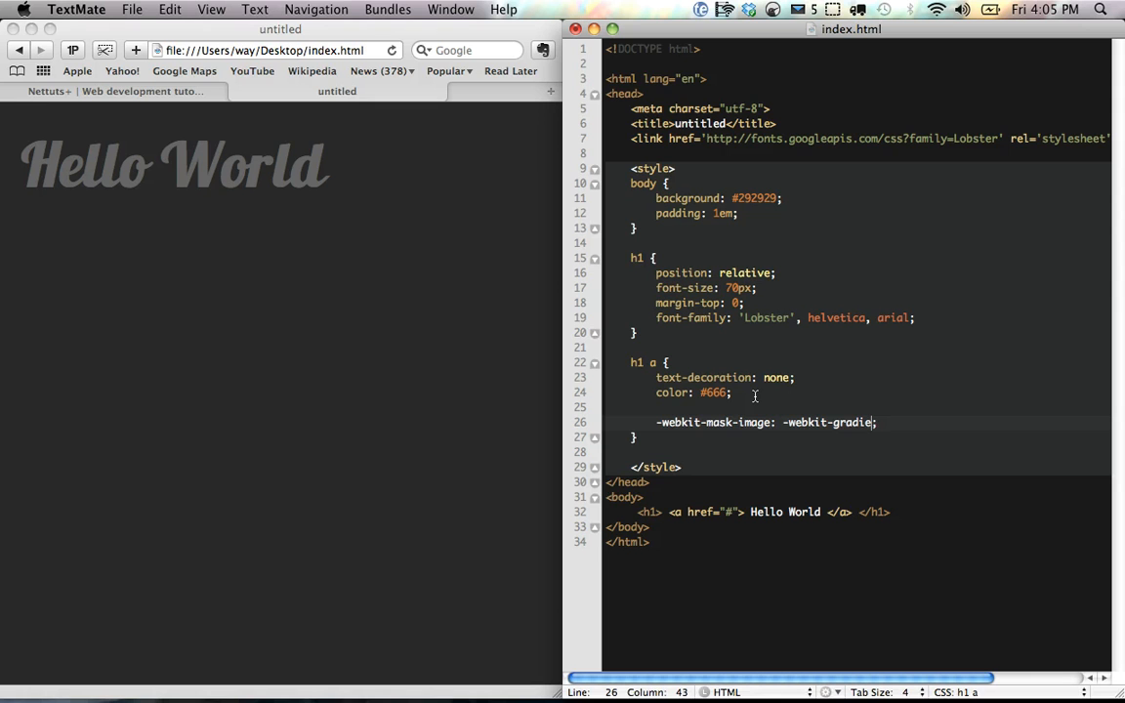
pyautogui.write('(linear, left top, left bottom, from')
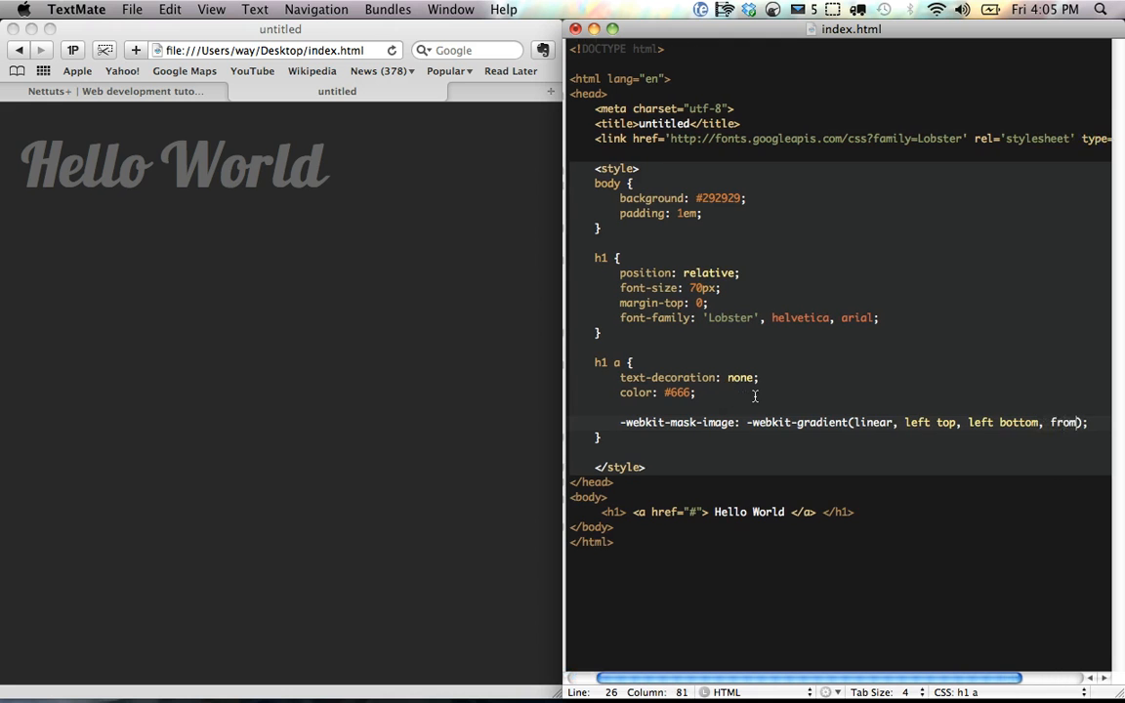
pyautogui.write(')), to(rgba(0,0,0,0))')
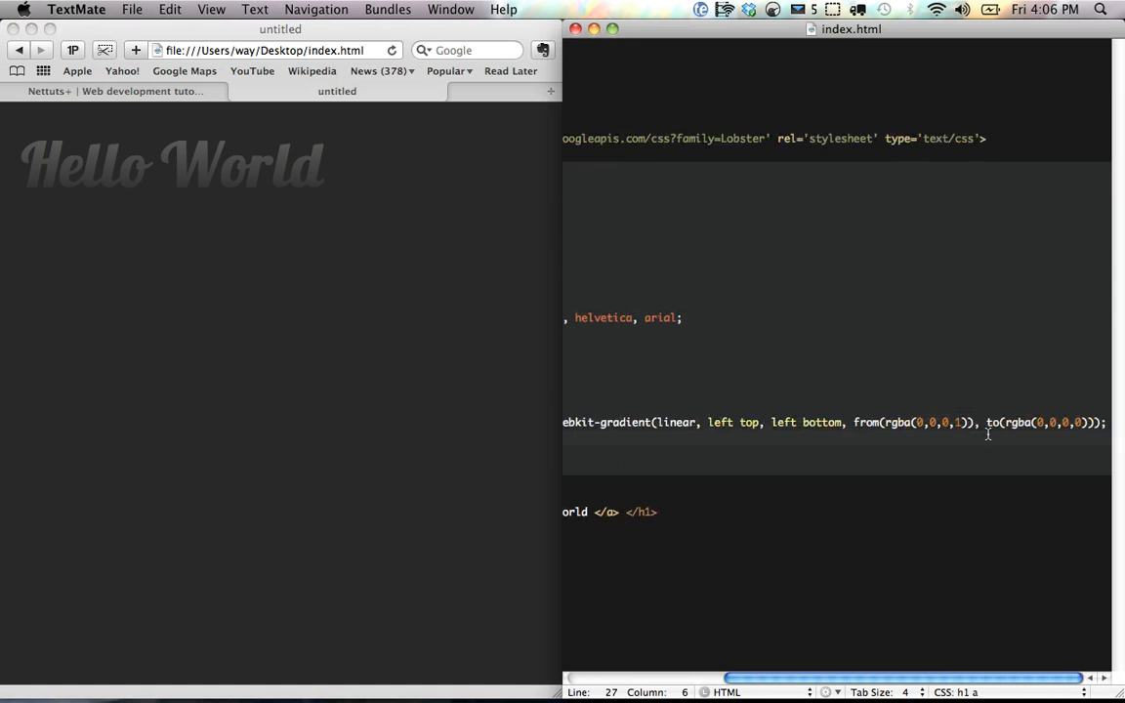
pyautogui.click(1051, 422)
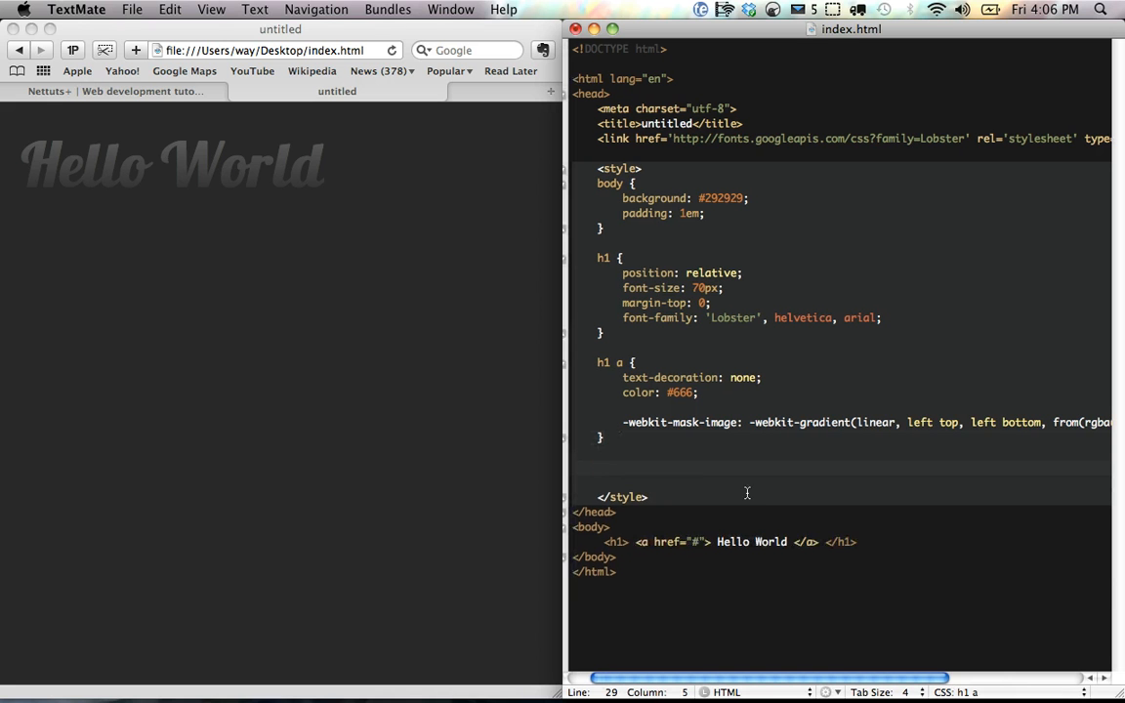
# - Add an h1:after rule with content 'Hello World' and colour #d6d6d6, then check the page
pyautogui.write('h1:after {')
pyautogui.write("content : 'Hello World';")
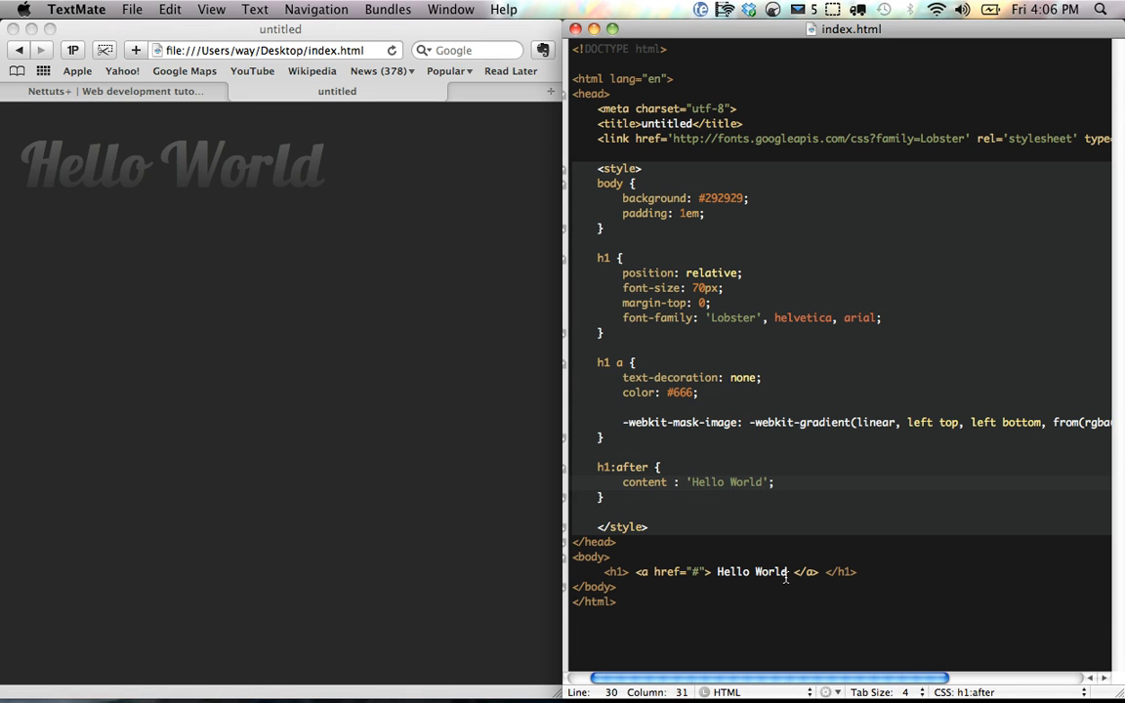
pyautogui.doubleClick(751, 571)
pyautogui.write('color: ;')
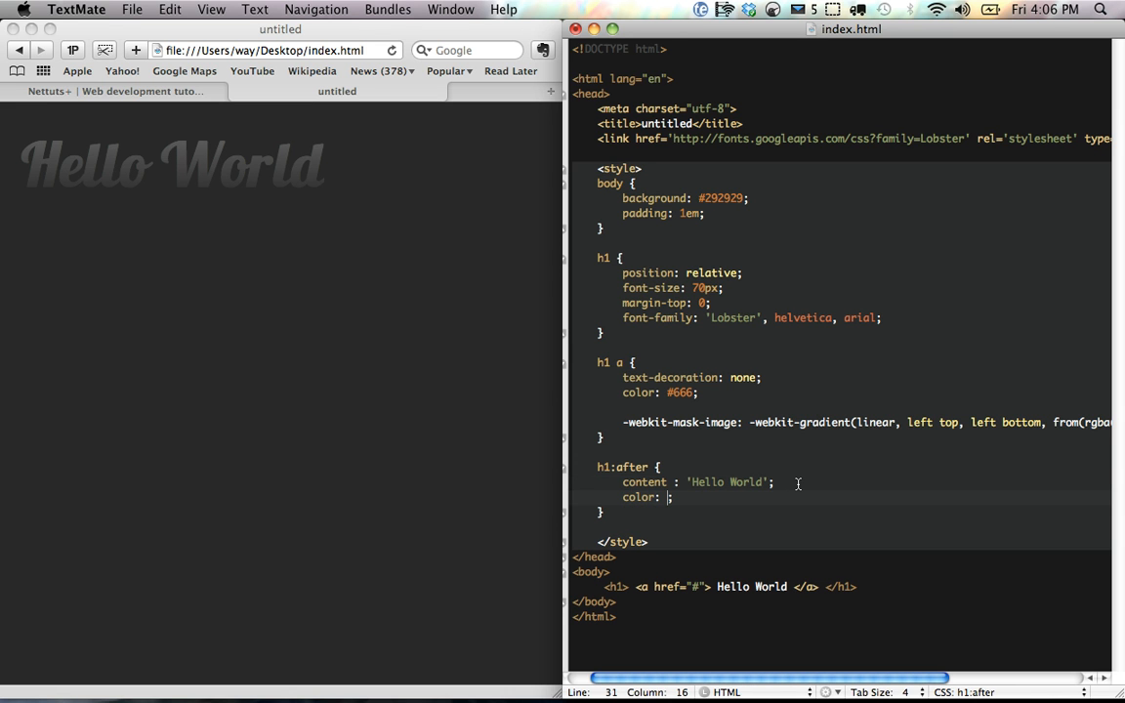
pyautogui.write('#')
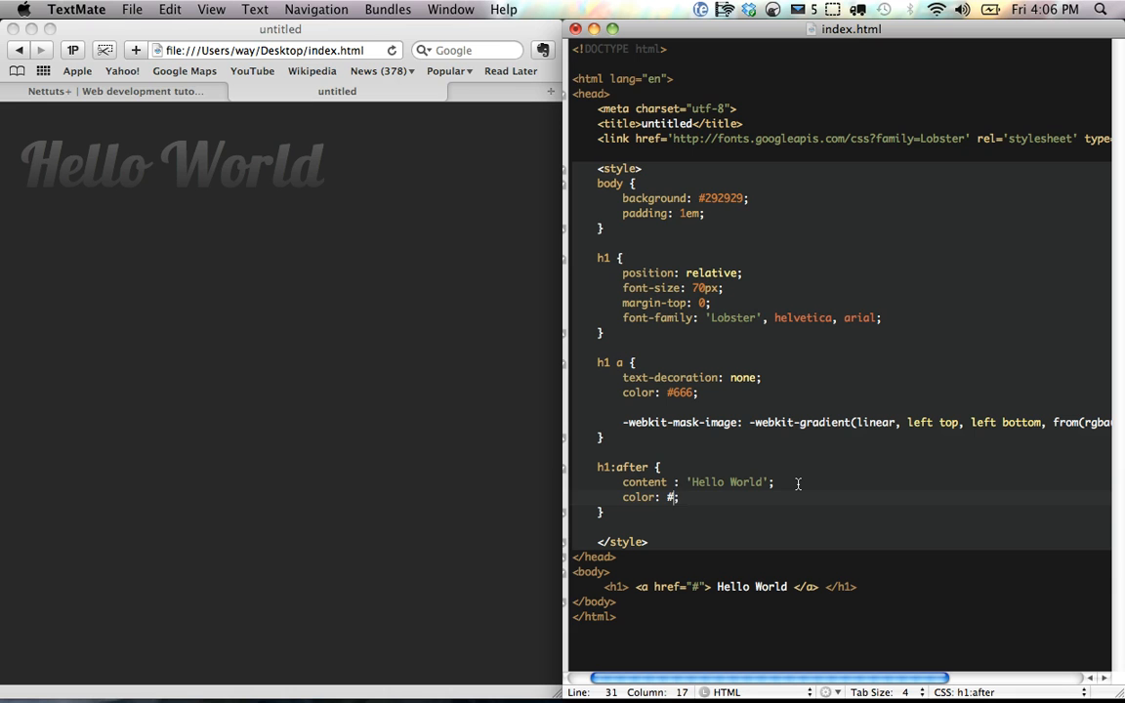
pyautogui.write('d6d6d6')
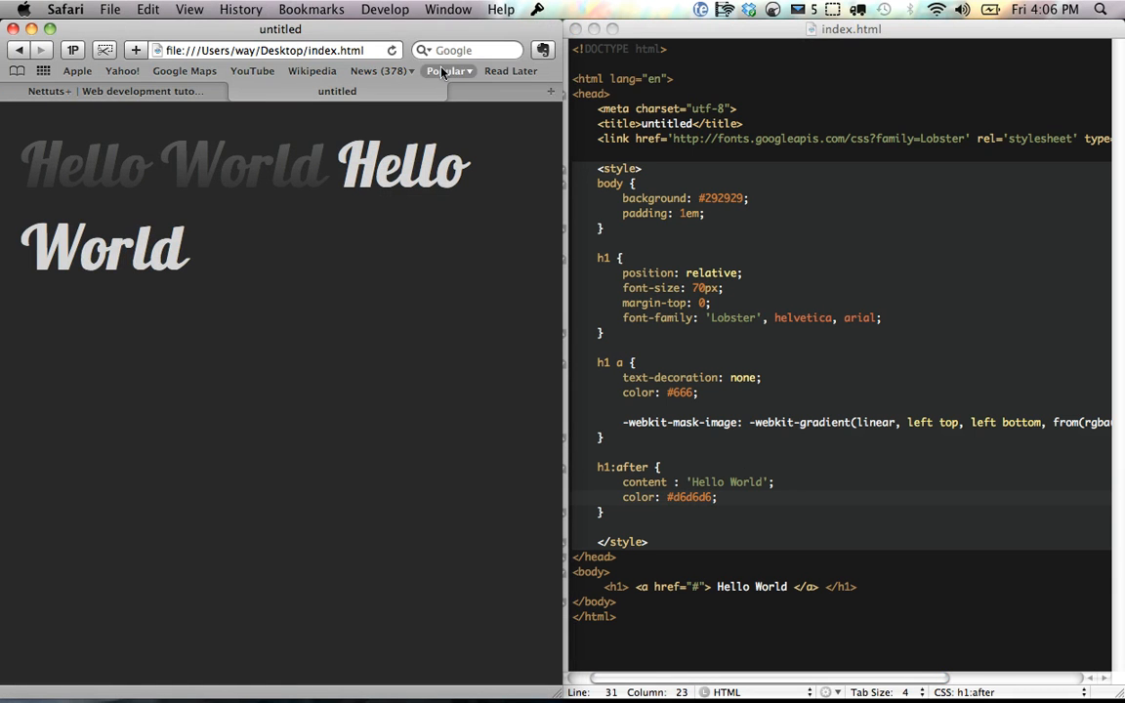
pyautogui.click(734, 497)
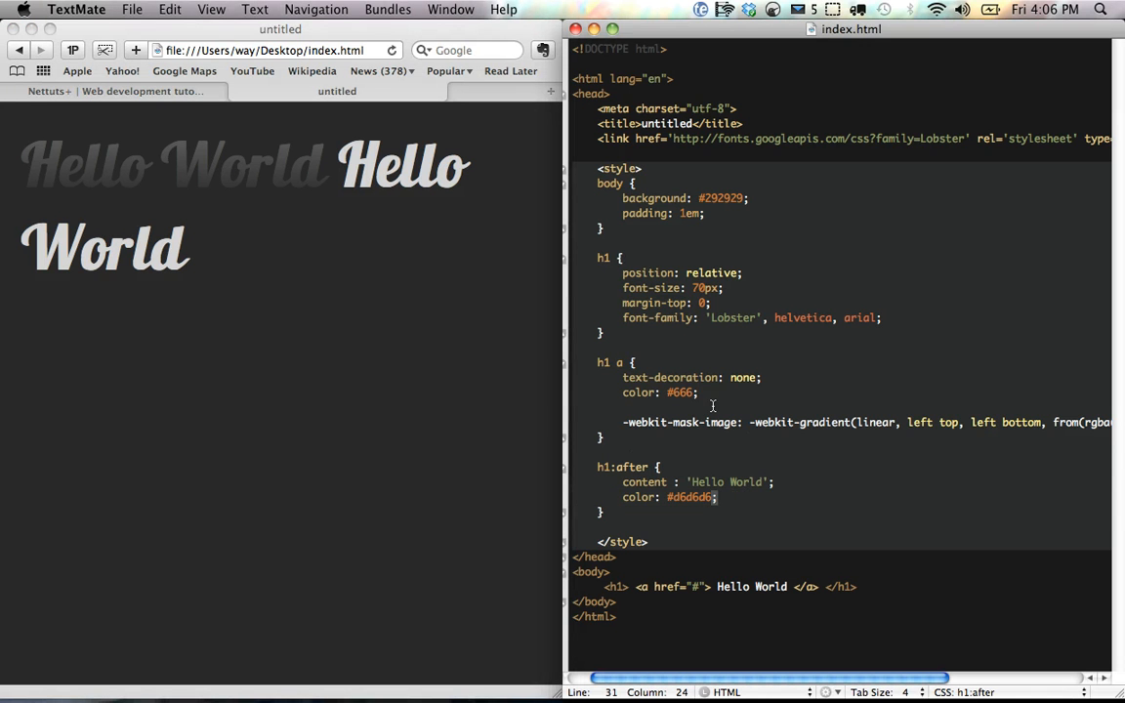
# - Give h1 a position: absolute, test with colours, then restore #666 so both copies overlap
pyautogui.write('position: ;')
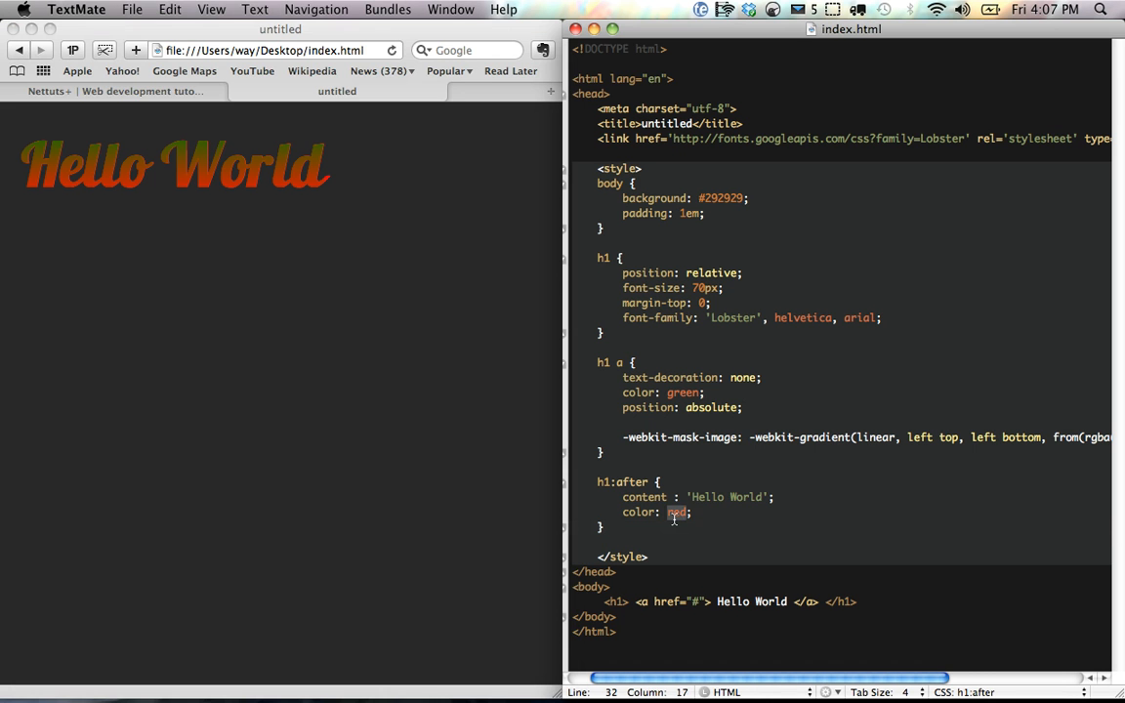
pyautogui.write('blue')
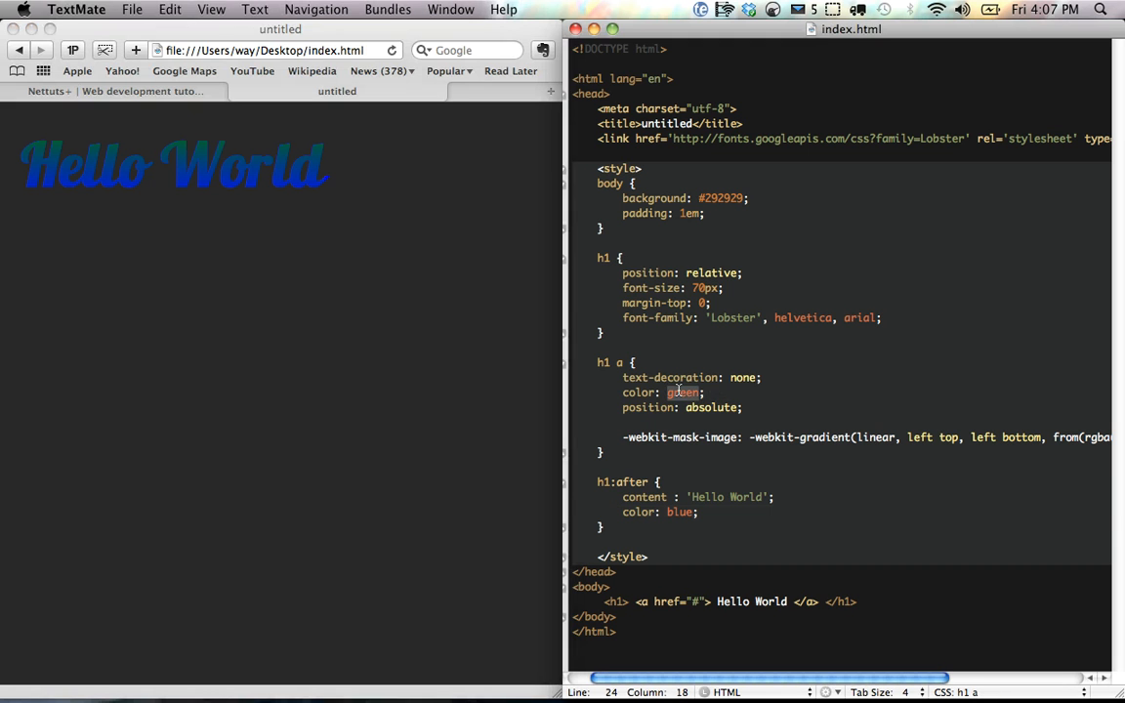
pyautogui.write('#666')
pyautogui.click(864, 512)
pyautogui.write('#d6d6d6')
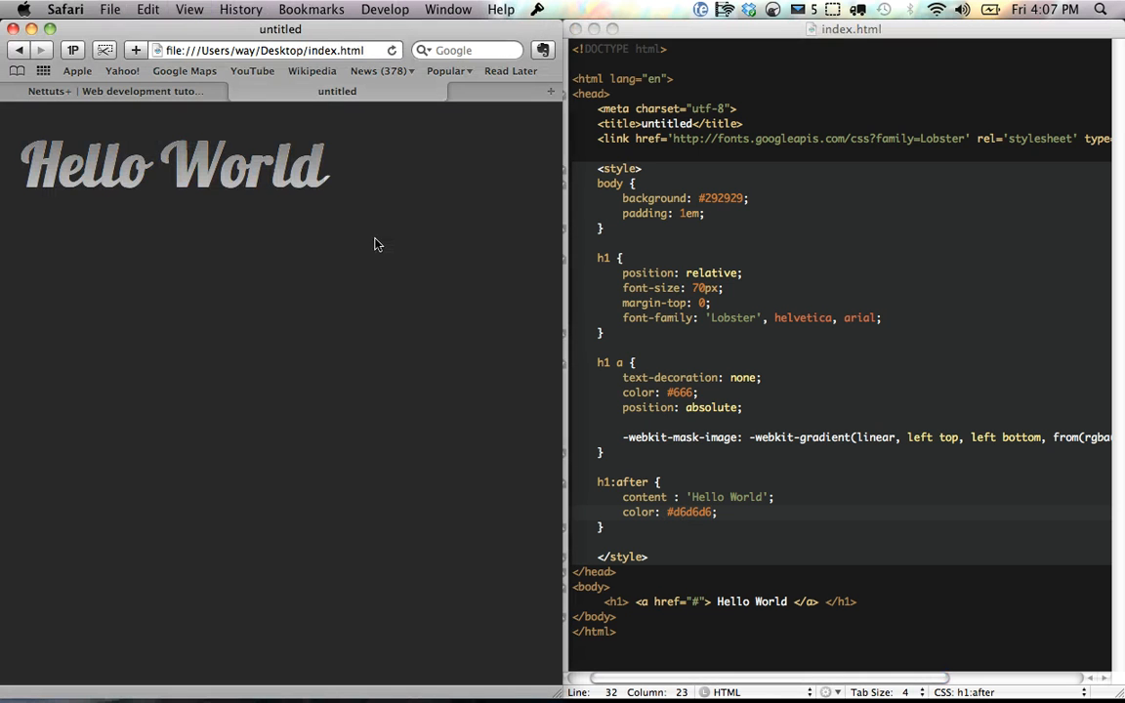
pyautogui.hscroll(3)
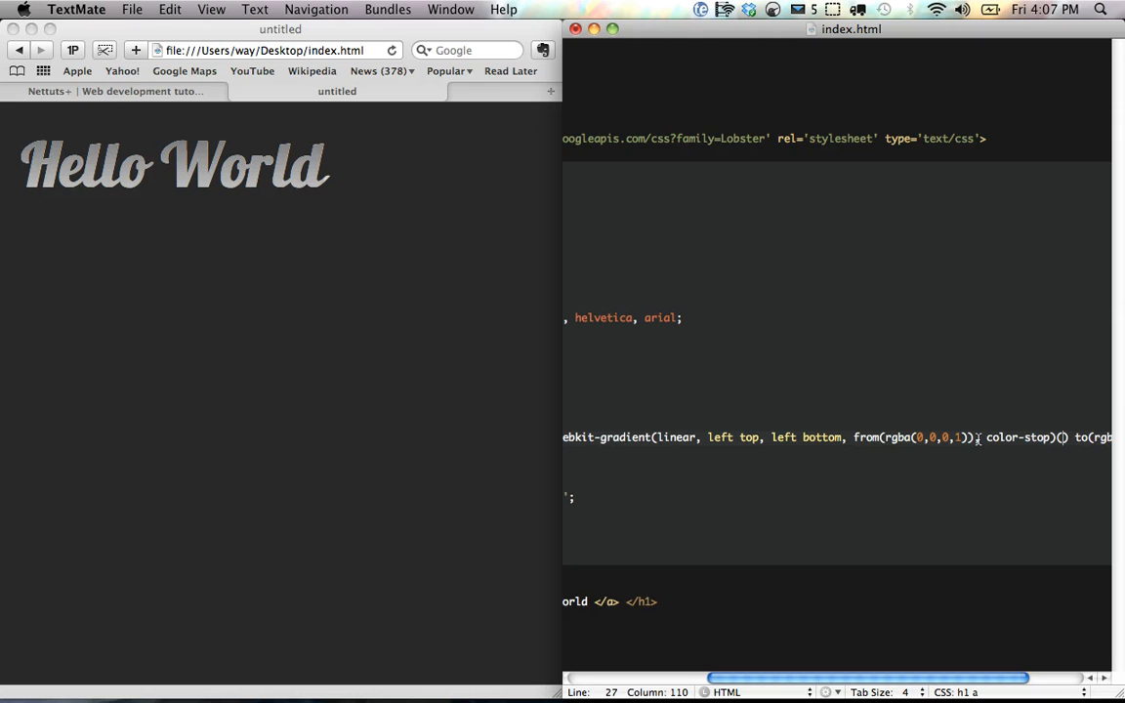
# - Insert color-stop(50%, rgba(0,0,0,.5)) into the mask gradient and make to() rgba(0,0,0,1)
pyautogui.write('50%, rgba(0,0,0,.')
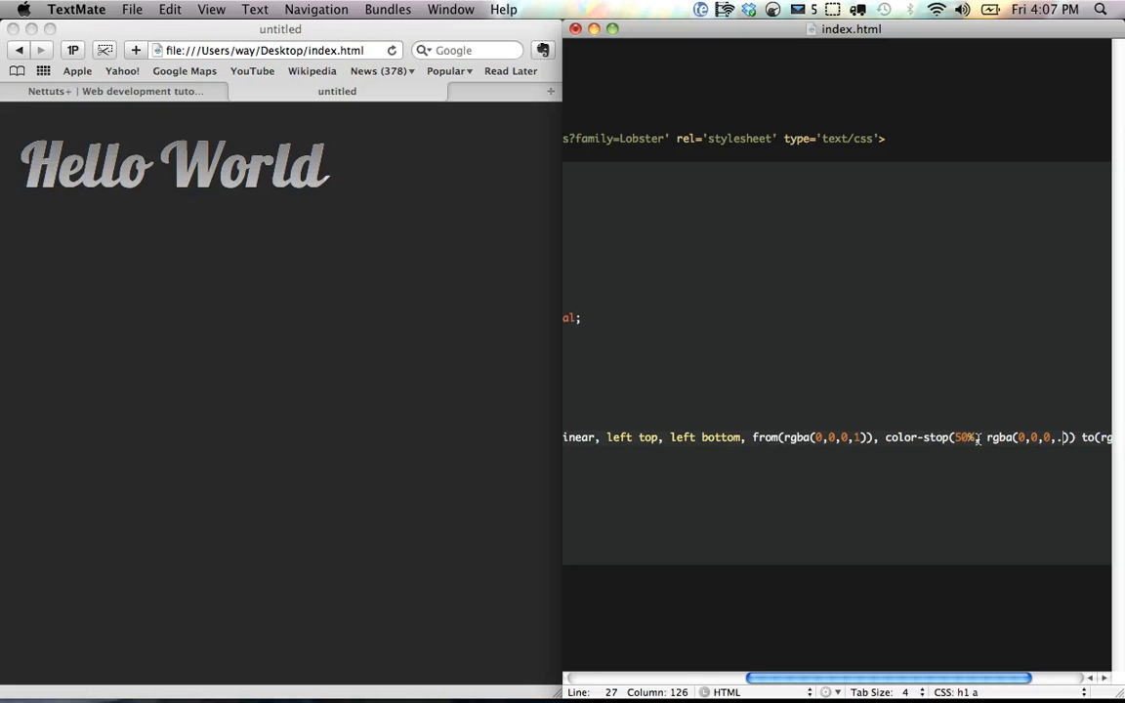
pyautogui.write('5')
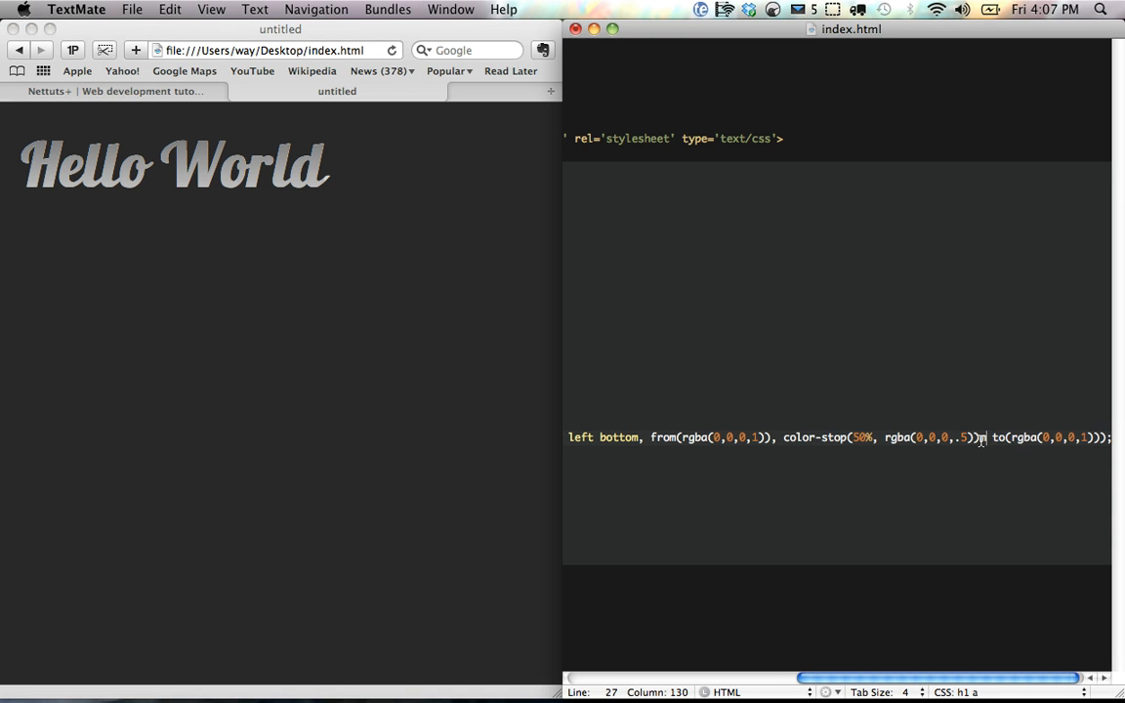
pyautogui.click(272, 381)
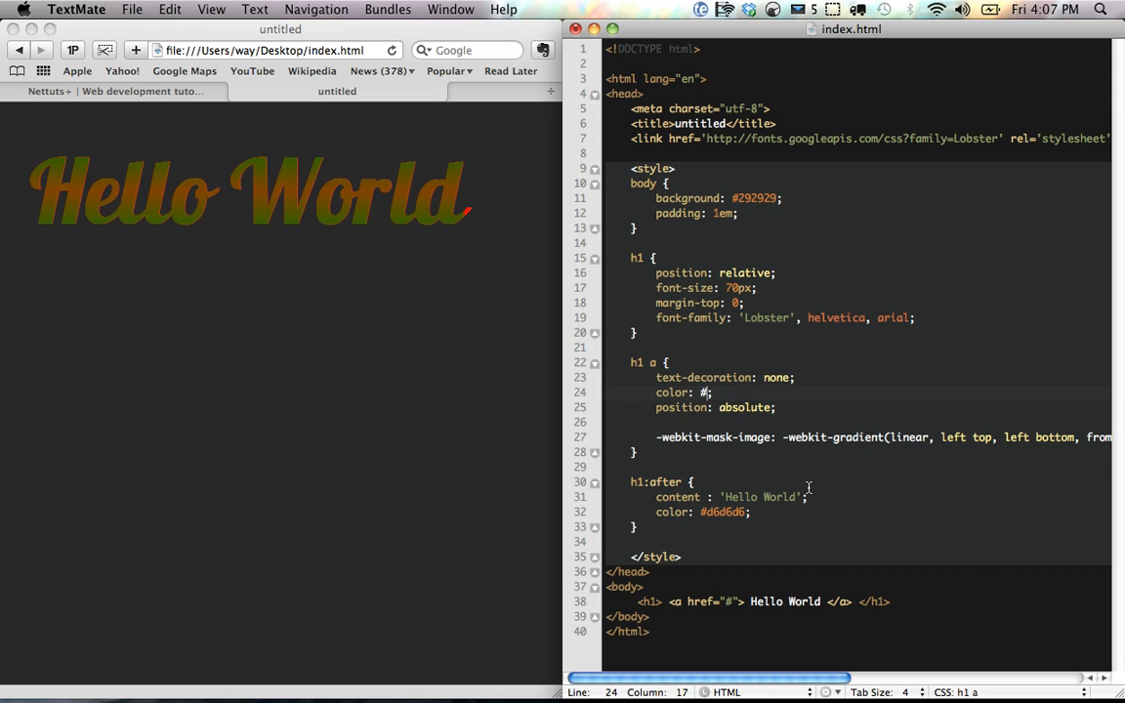
# - Give h1:after text-shadow: 0 1px 0 white and reload Safari to see the embossed heading
pyautogui.write('text-')
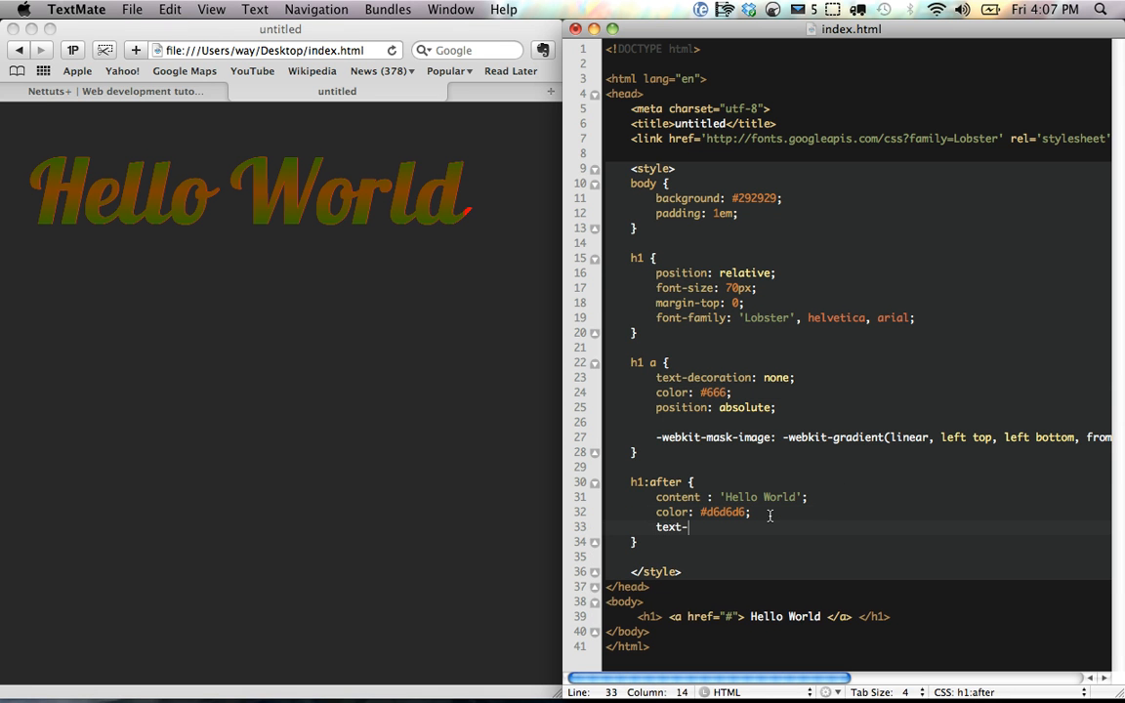
pyautogui.write('shadow: 0 1px 0 white;')
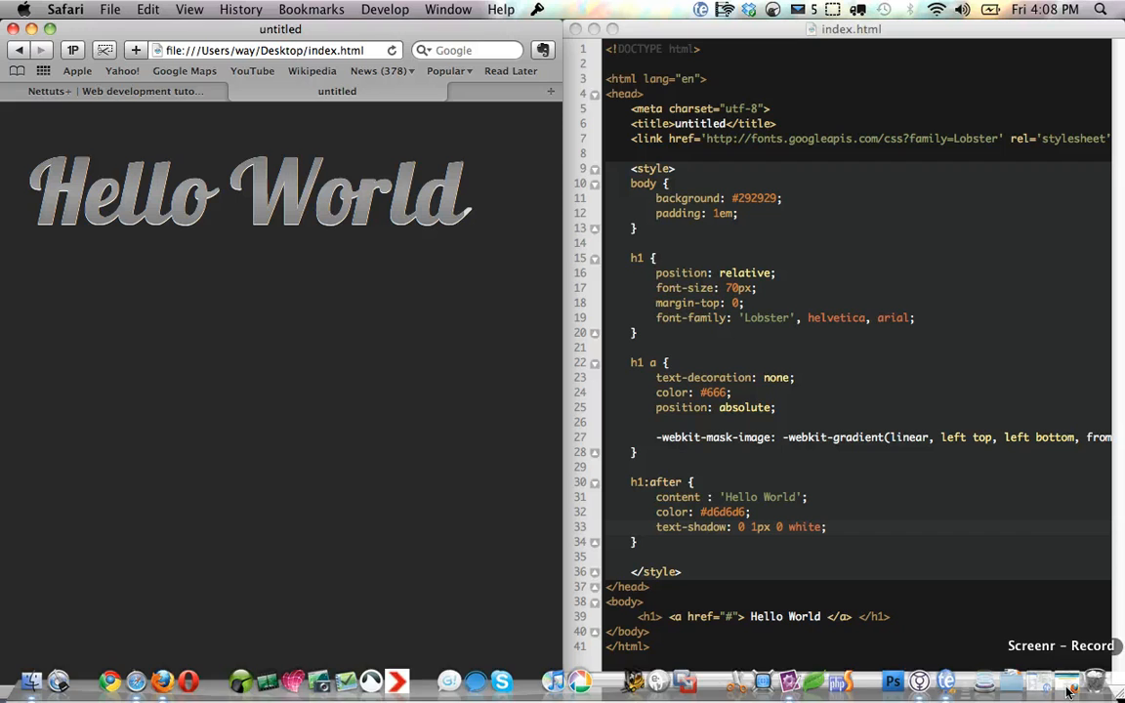
pyautogui.click(263, 50)
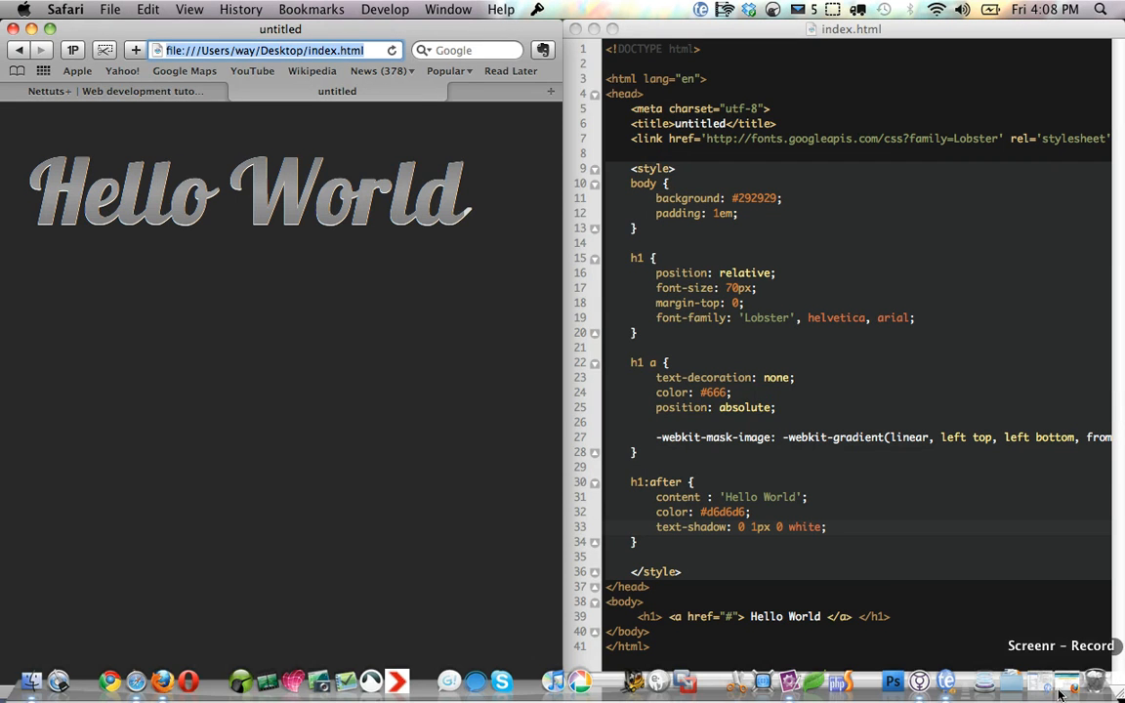